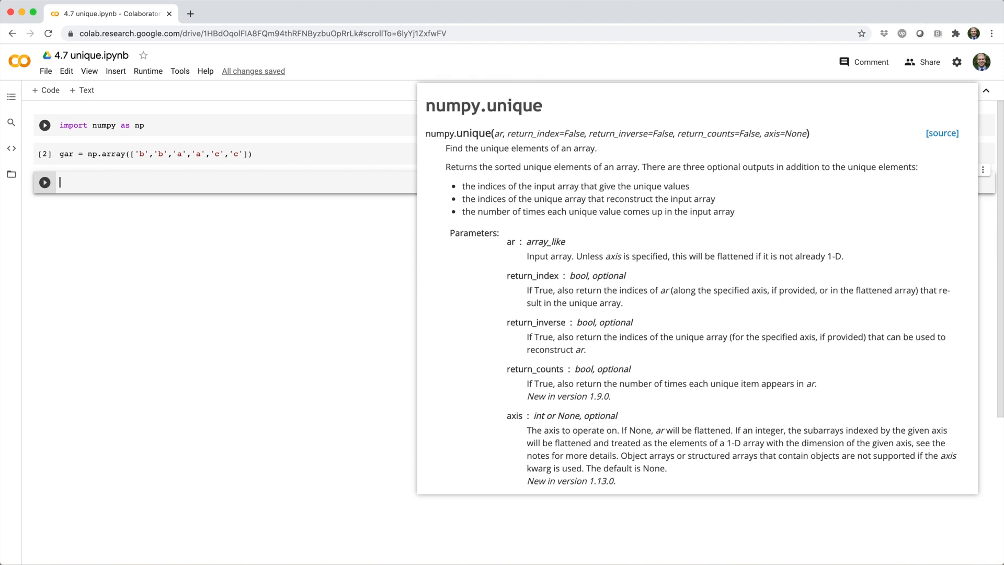
{"action": "type", "text": "np.unique()"}
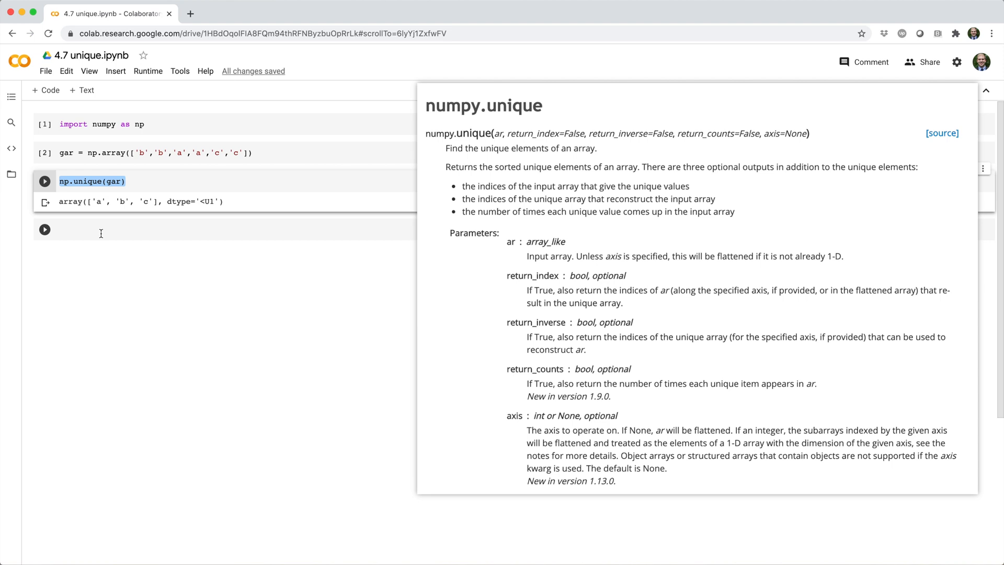
{"action": "type", "text": "np.unique(gar, return_index=True"}
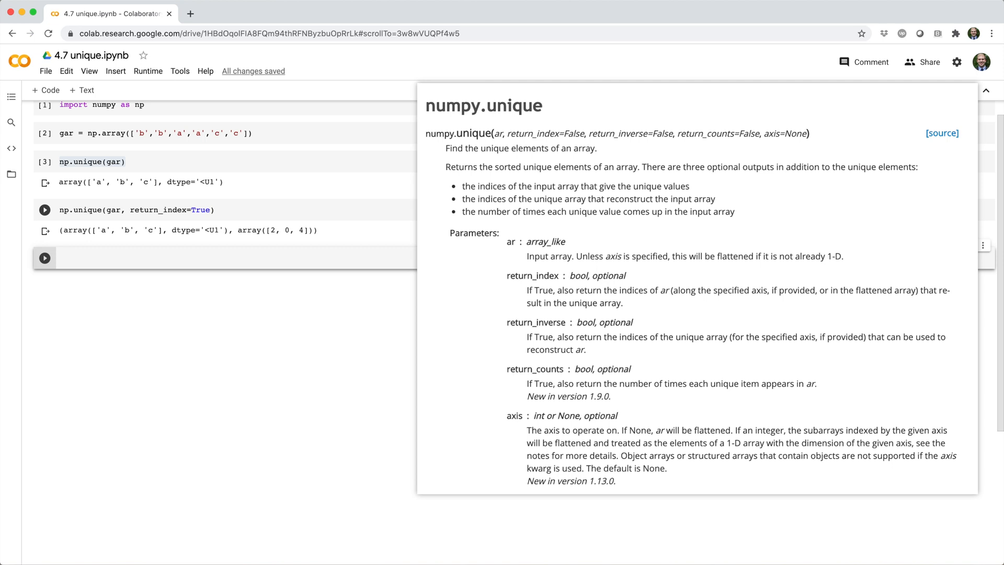
{"action": "type", "text": "uniques, first_positions = np.unique("}
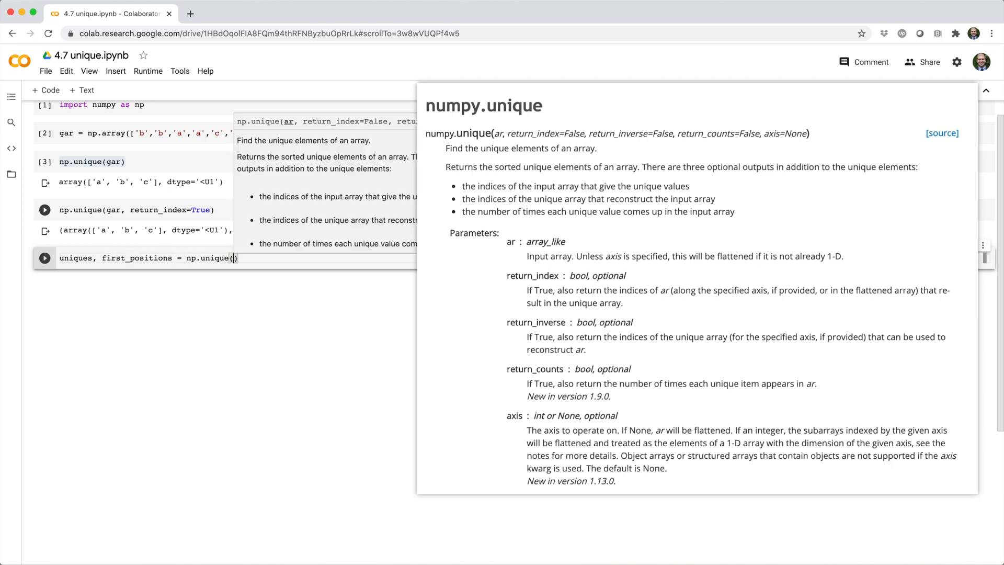
{"action": "type", "text": "gar, return_index=True"}
{"action": "type", "text": "uniques["}
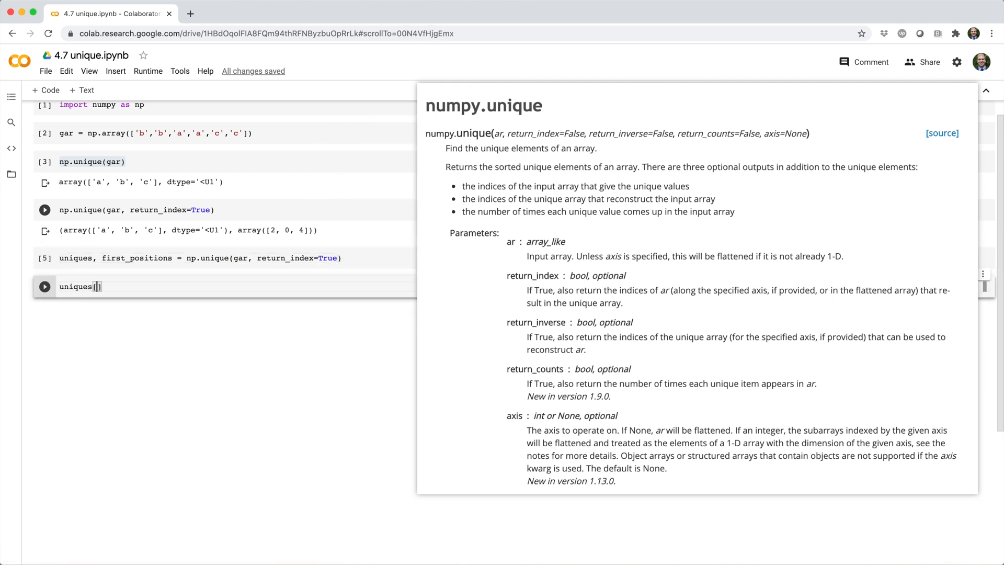
{"action": "type", "text": "np.argsort(first_positions"}
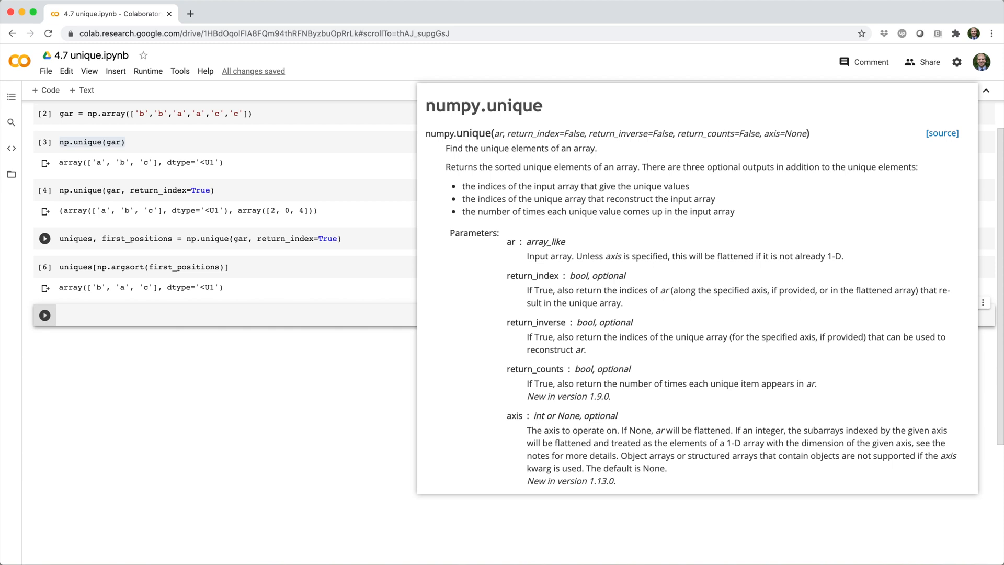
{"action": "type", "text": "np.unique(g"}
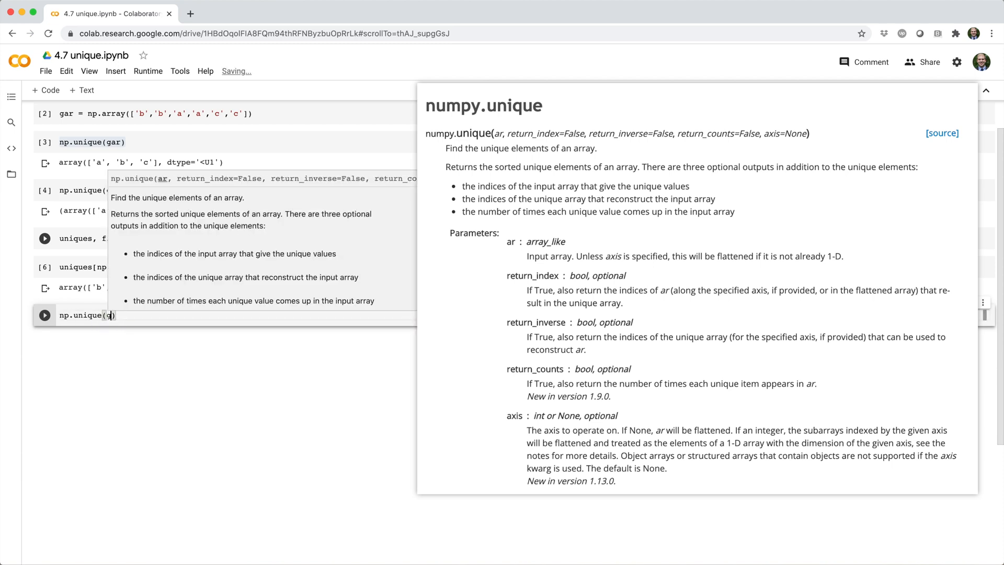